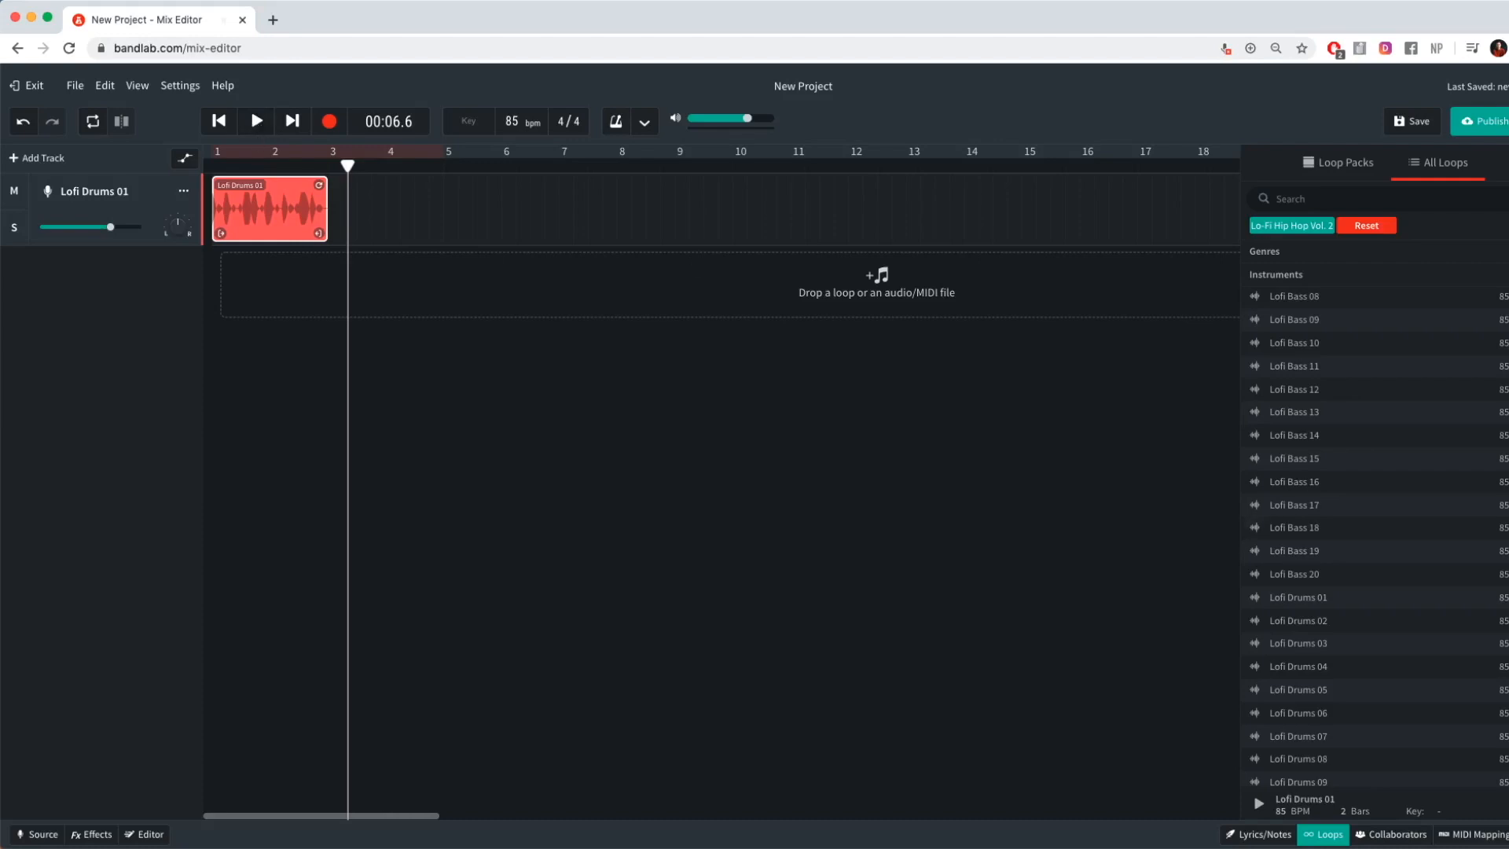
# Step: Scroll the All Loops browser down toward the Lofi Guitar 05 loop
pyautogui.scroll(-3)
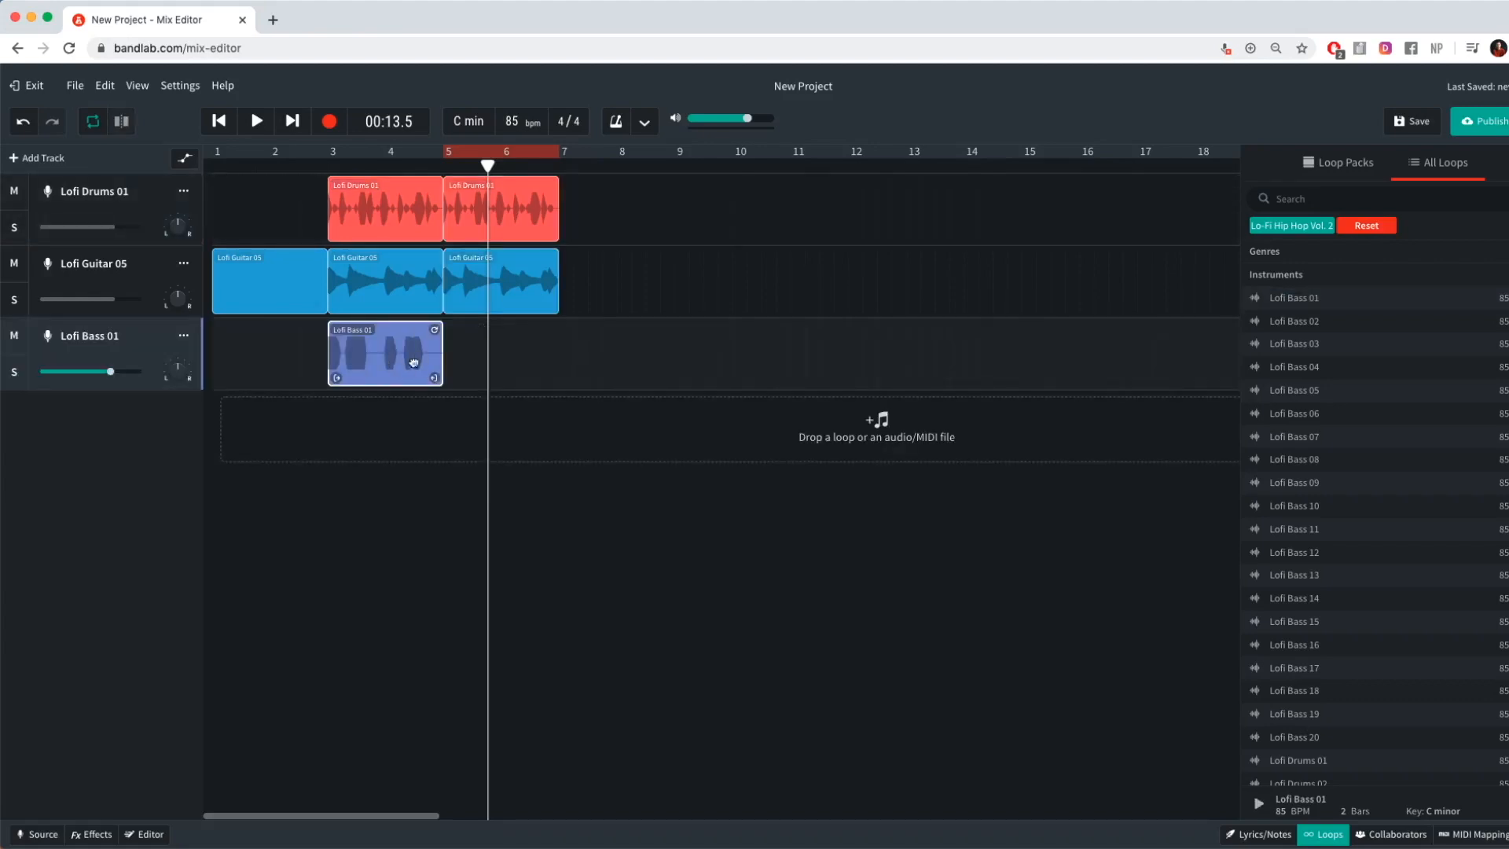
# Step: Move the trimmed one-bar Lofi Bass 01 clip so it starts at bar 5
pyautogui.moveTo(385, 352); pyautogui.dragTo(499, 352)
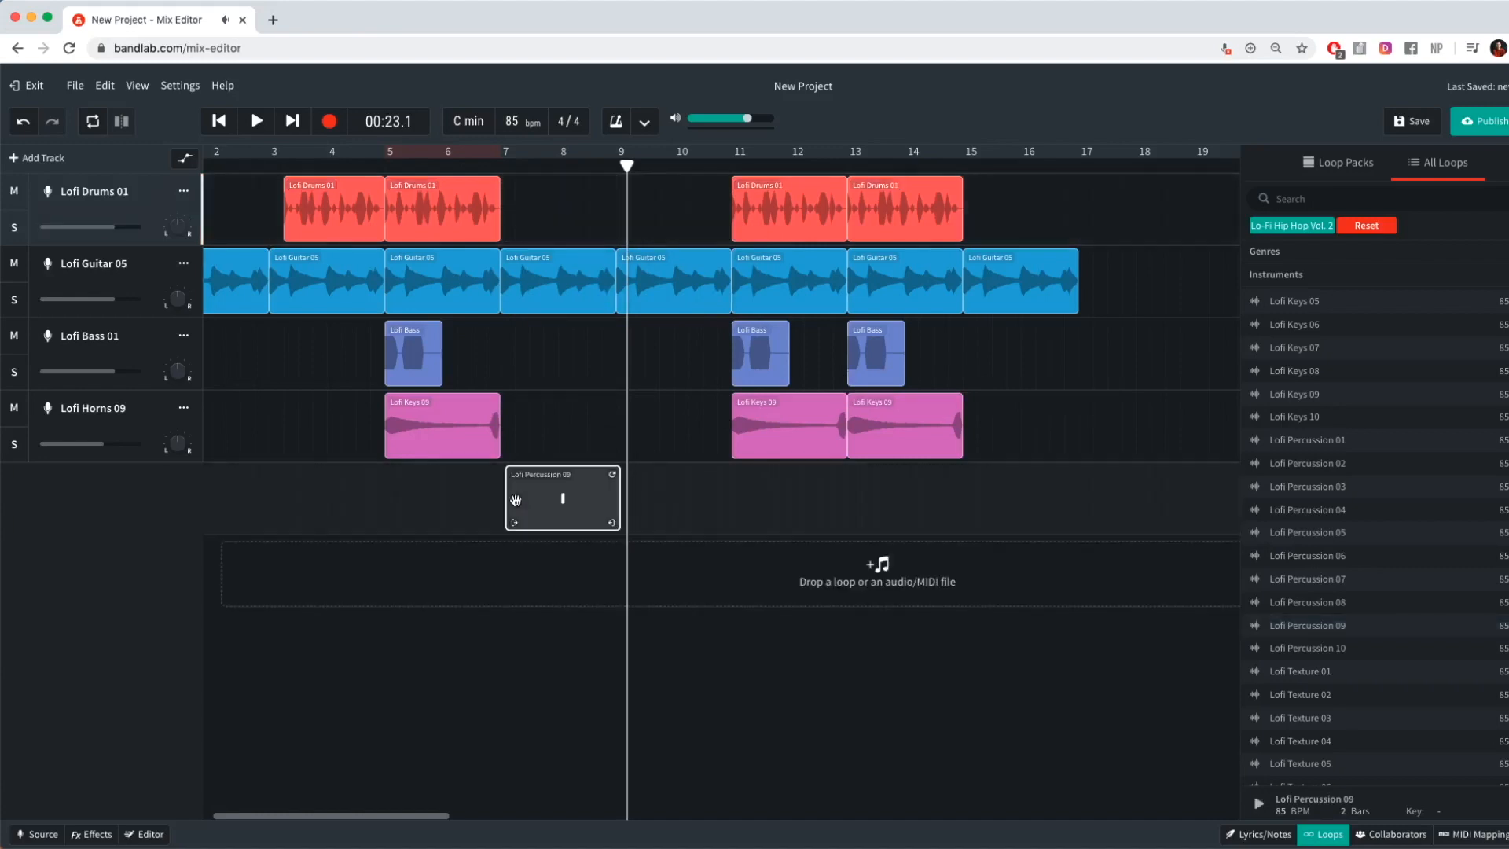
# Step: Bring up the context menu on the Lofi Percussion 09 clip around bar 7
pyautogui.rightClick(560, 497)
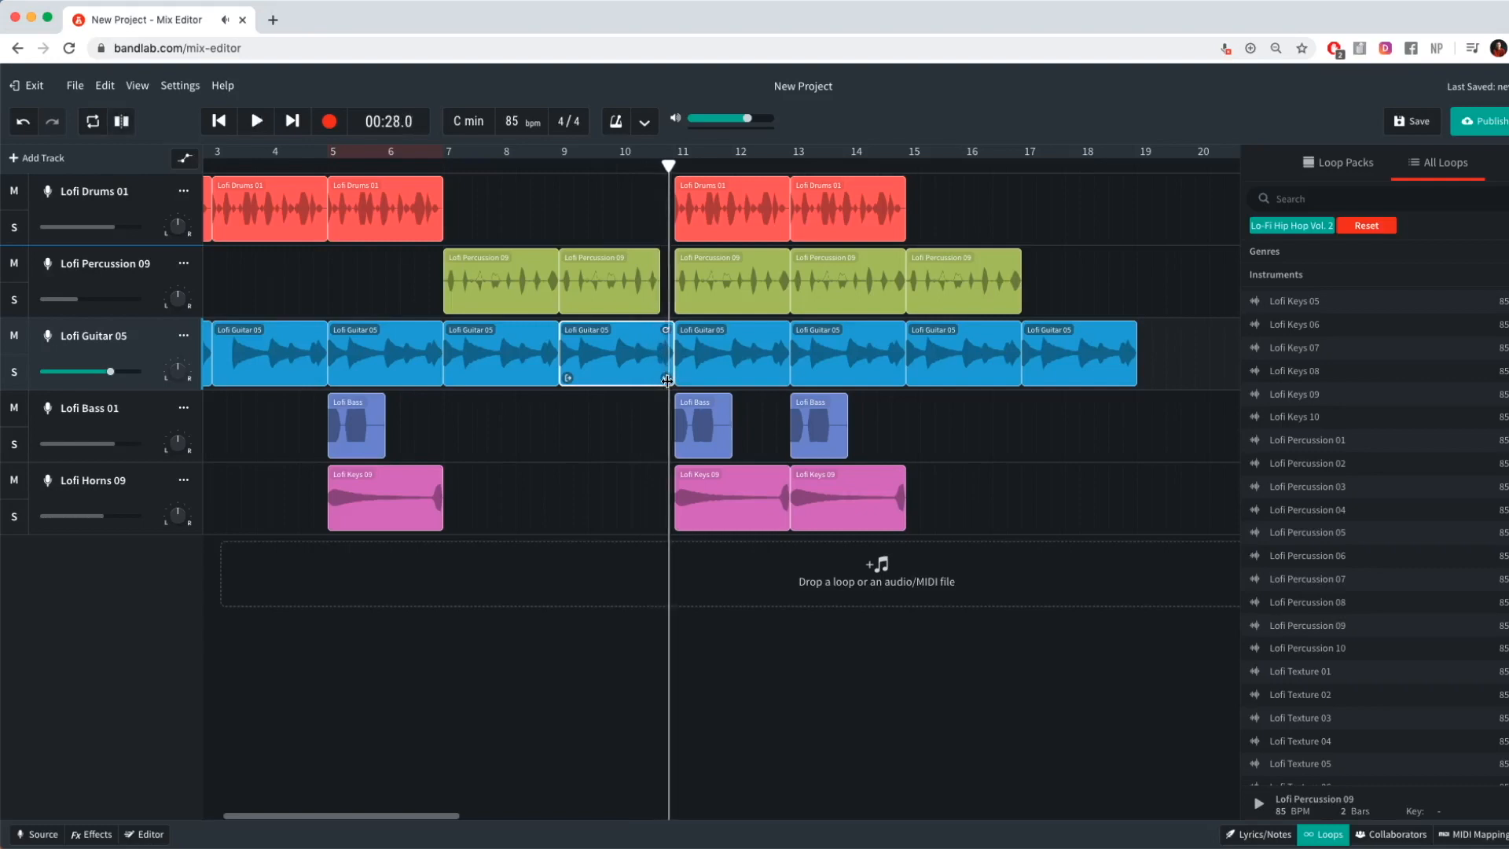
# Step: Use the toolbar control while arranging the drum, percussion, guitar, bass and keys loops
pyautogui.click(254, 121)
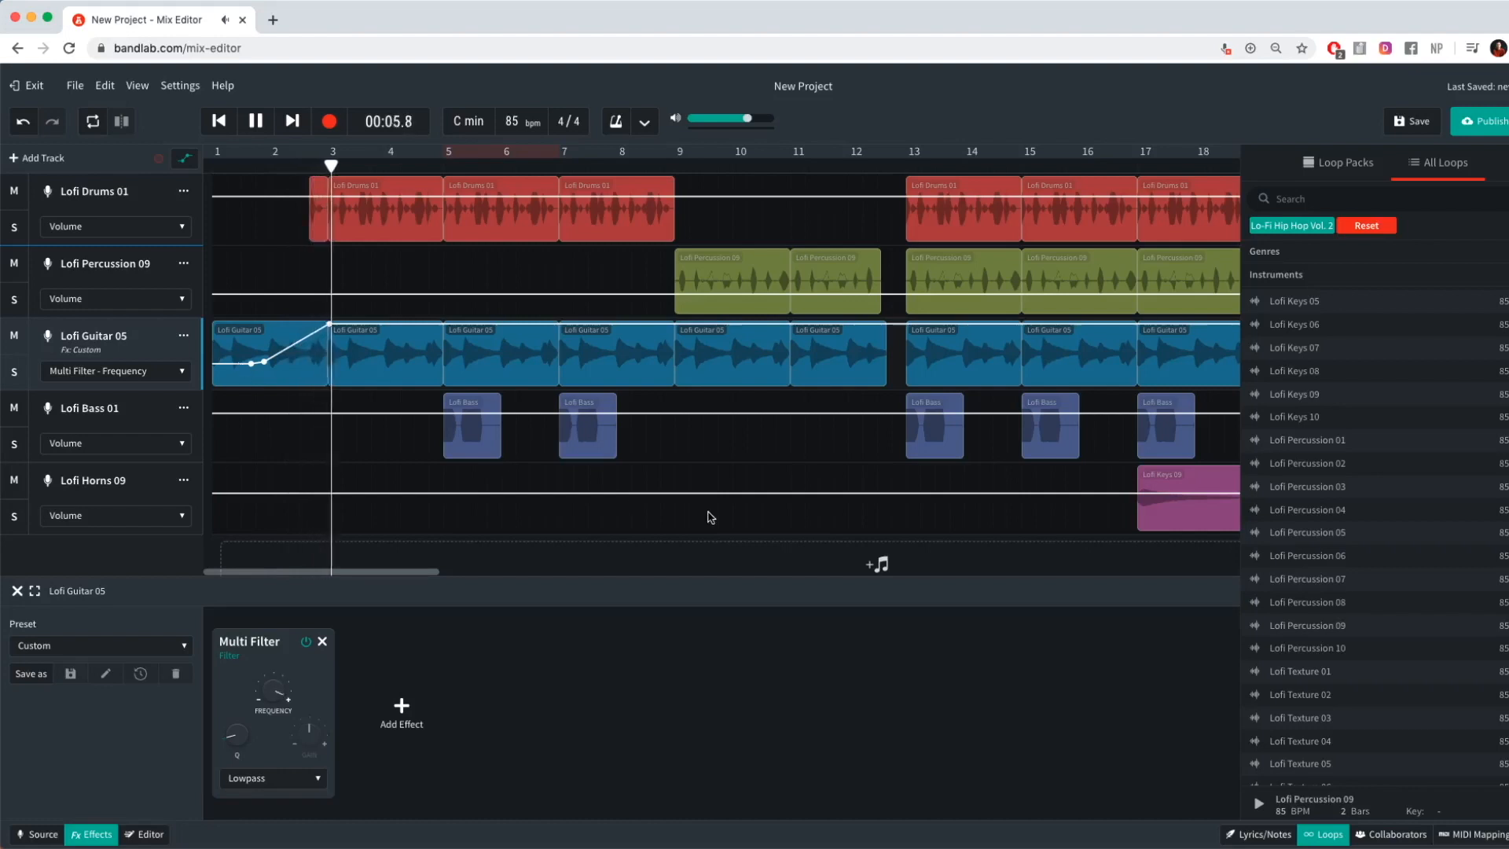
# Step: Toggle the automation view for the guitar's Multi Filter frequency ramps
pyautogui.click(254, 121)
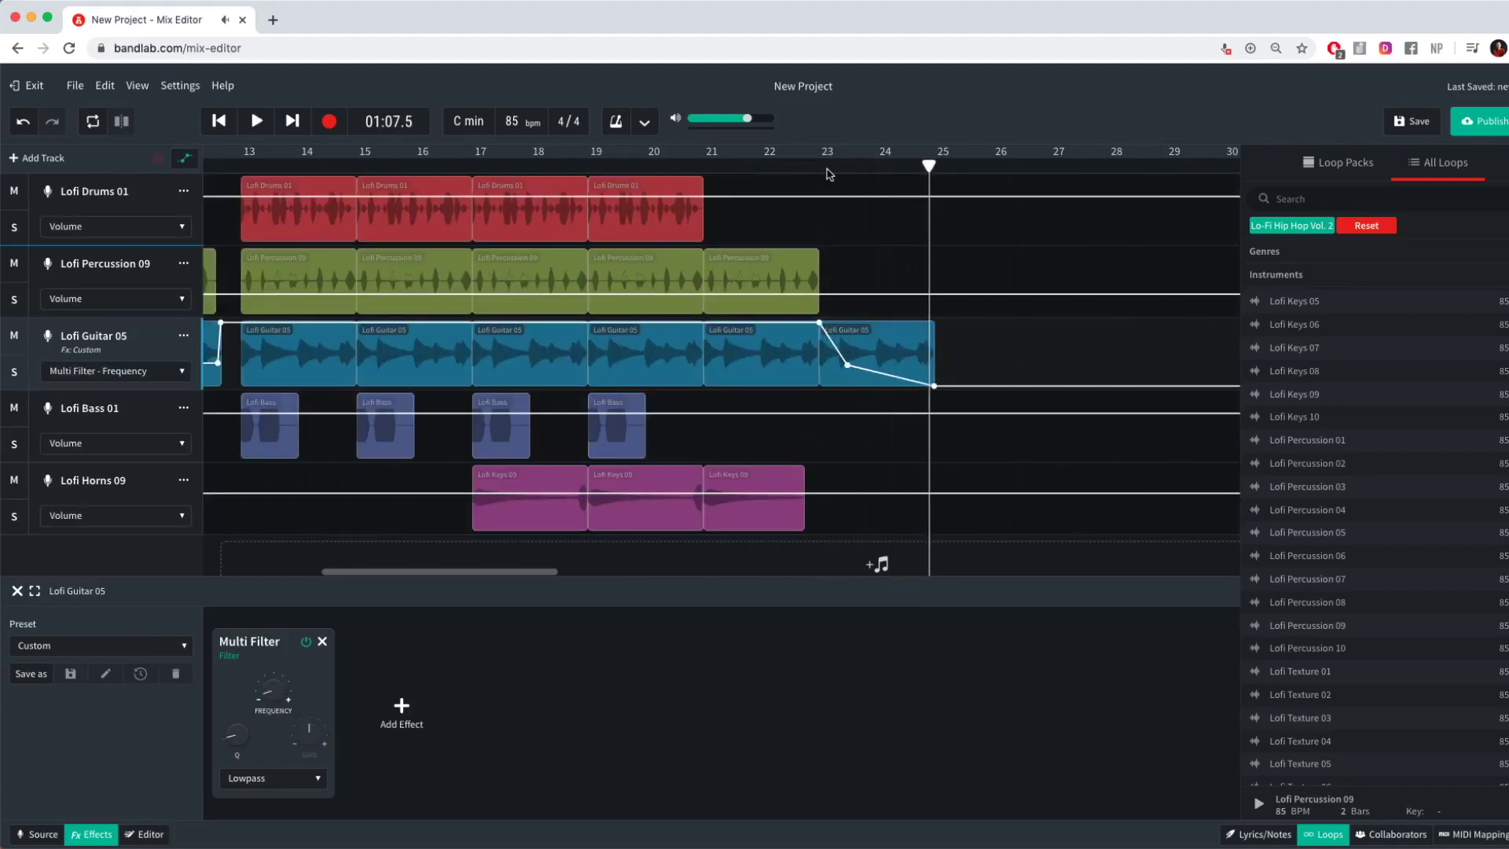